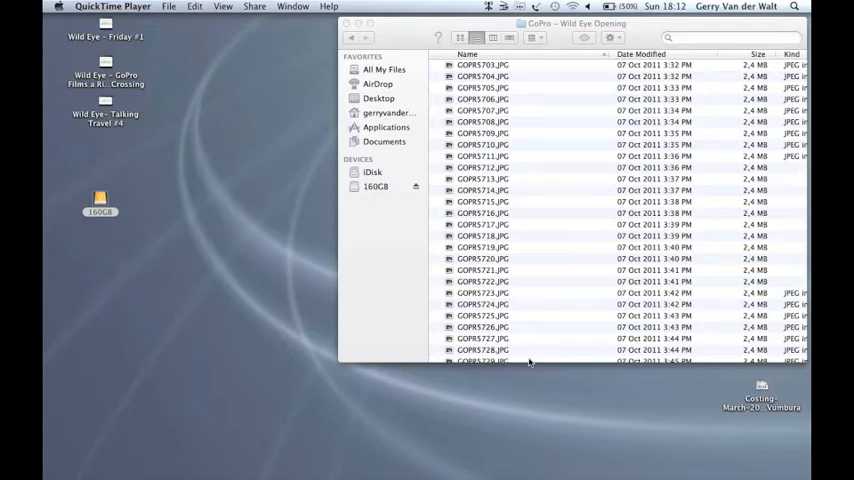
mouse_move(660, 140)
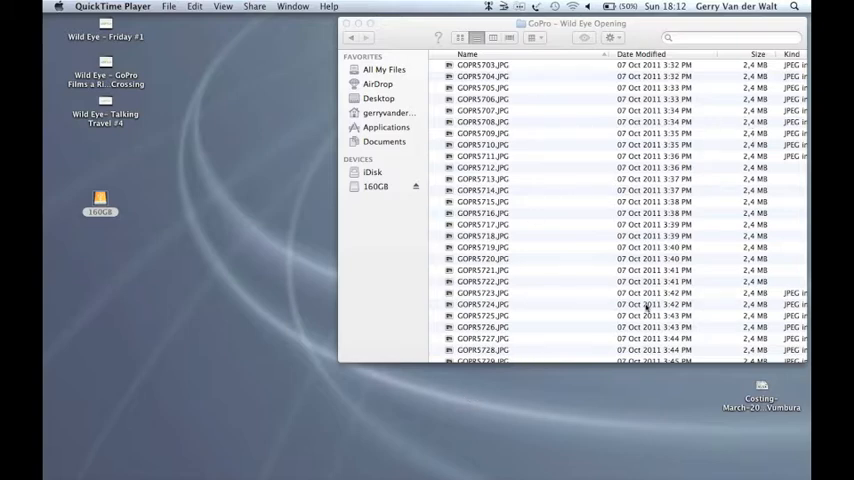
mouse_move(532, 122)
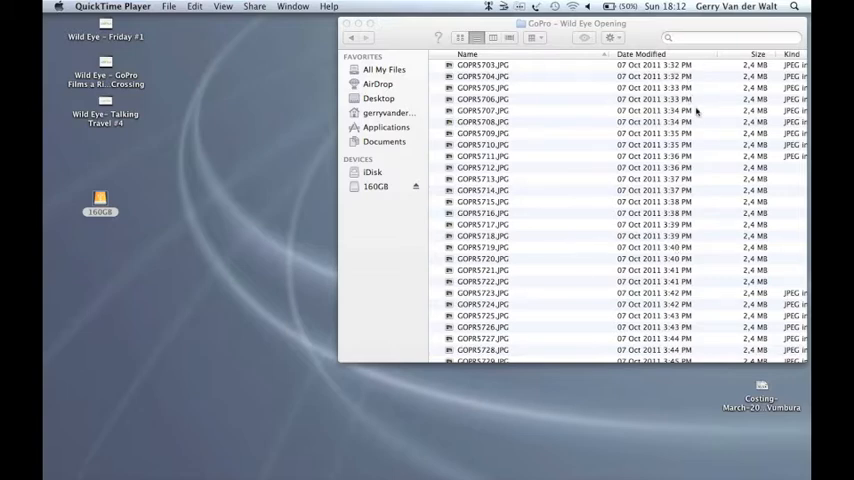
Scroll through the GoPro JPEG list in Finder to review the available frames
scroll("down", 3)
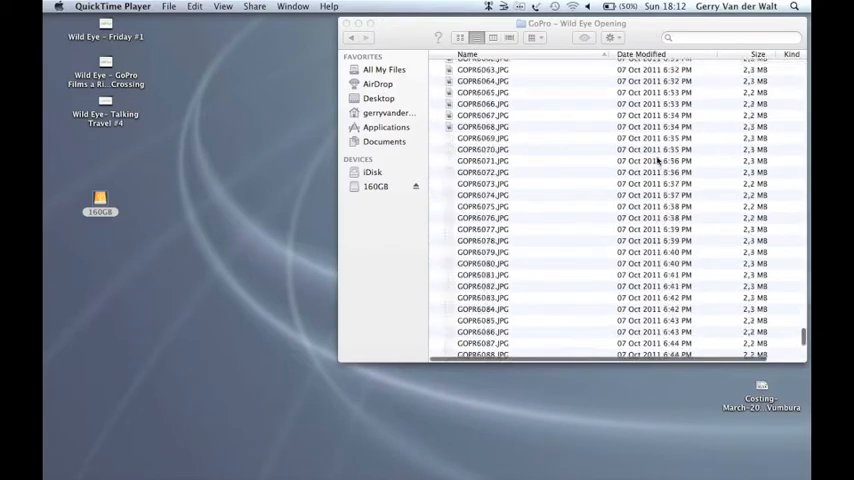
scroll("up", 3)
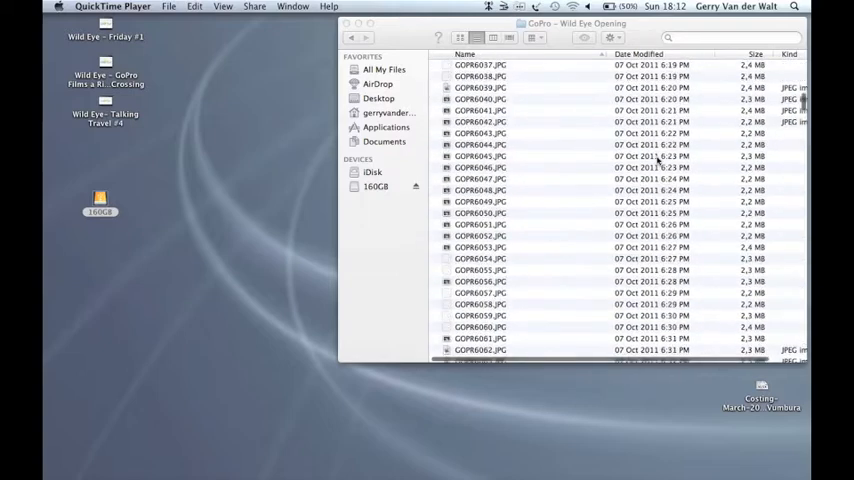
scroll("down", 3)
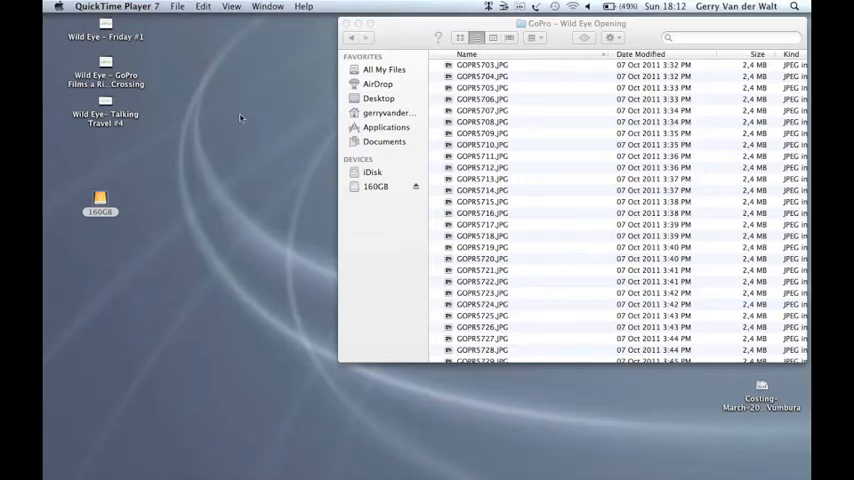
mouse_move(164, 20)
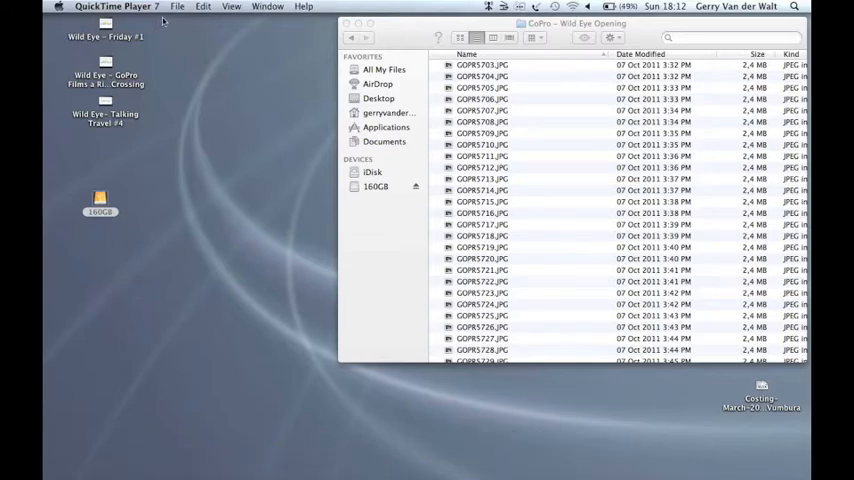
Start an image sequence from GOPR5703.JPG via File > Open Image Sequence
left_click(178, 8)
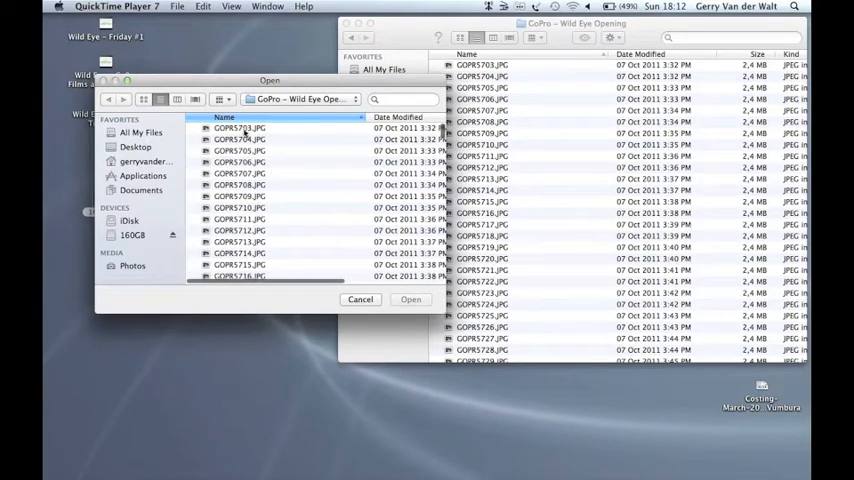
left_click(240, 128)
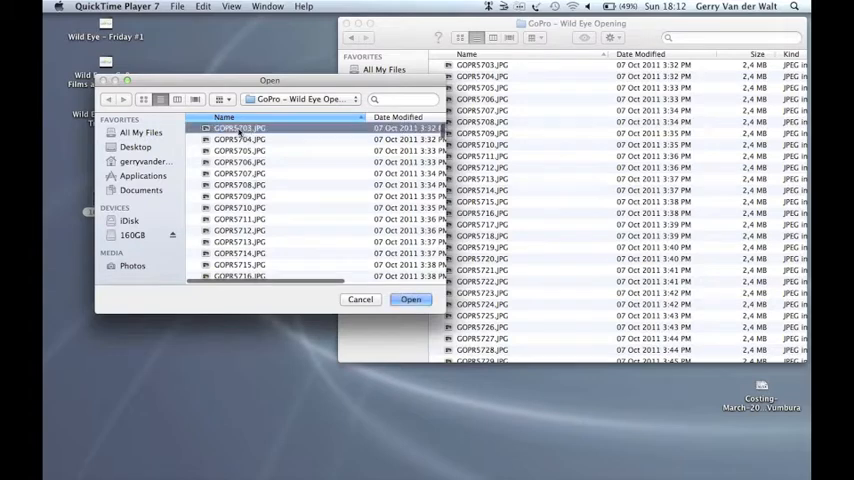
left_click(412, 300)
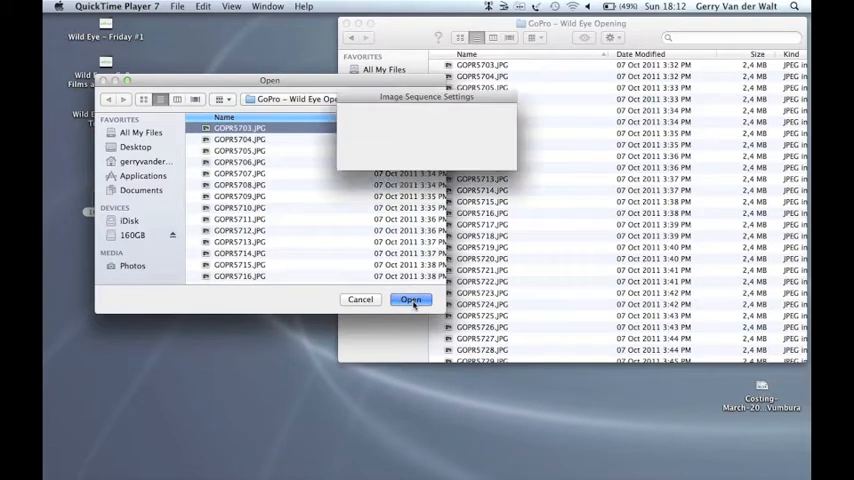
Build the stills into a movie at a frame rate of 6 frames per second
left_click(412, 300)
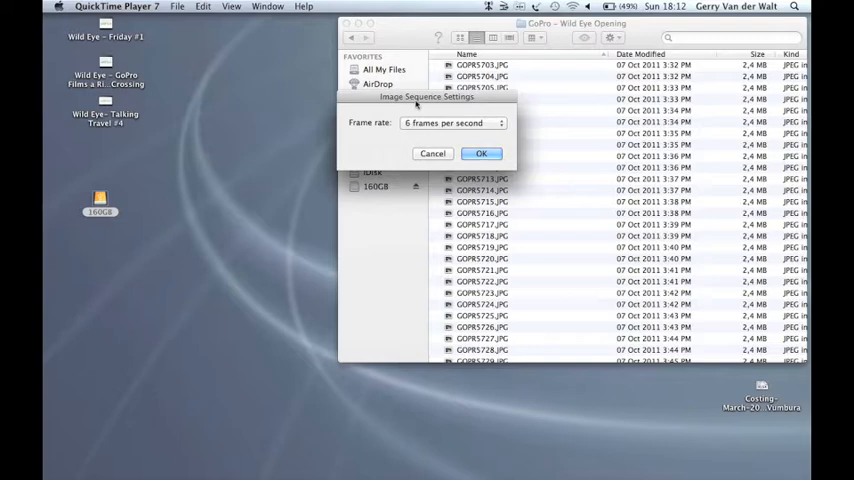
left_click_drag(420, 96, 218, 28)
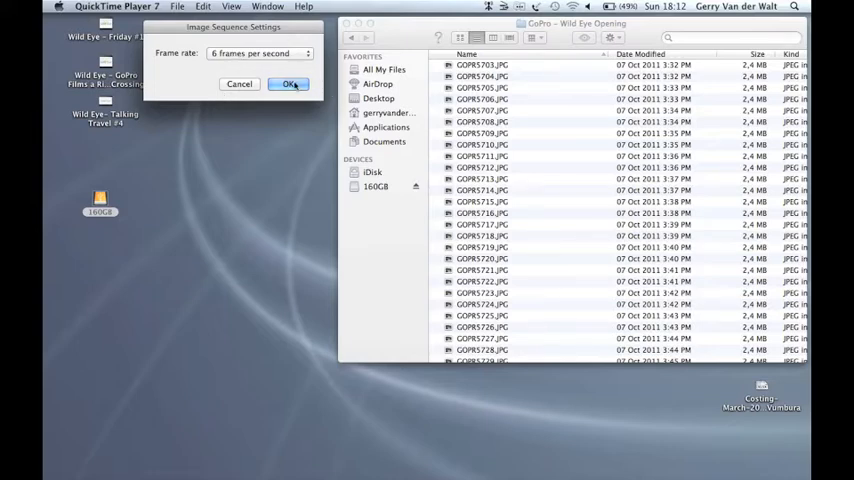
left_click(288, 84)
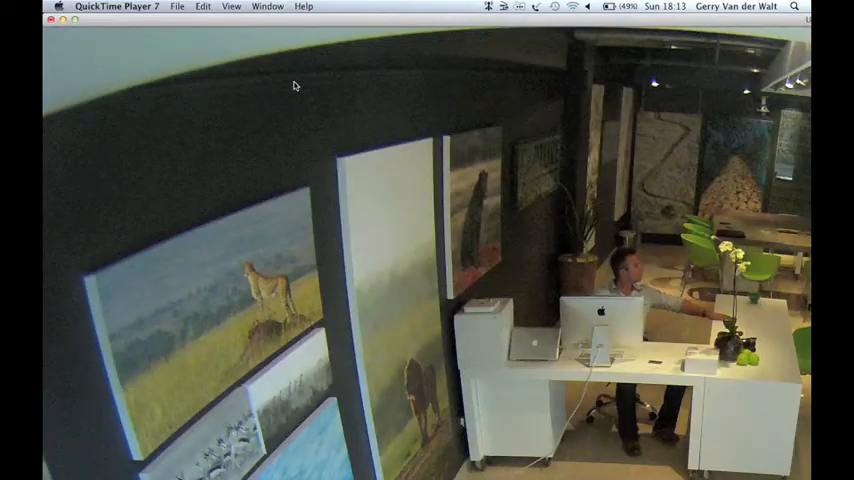
Resize the untitled movie window and play the office stop-motion sequence
left_click(232, 6)
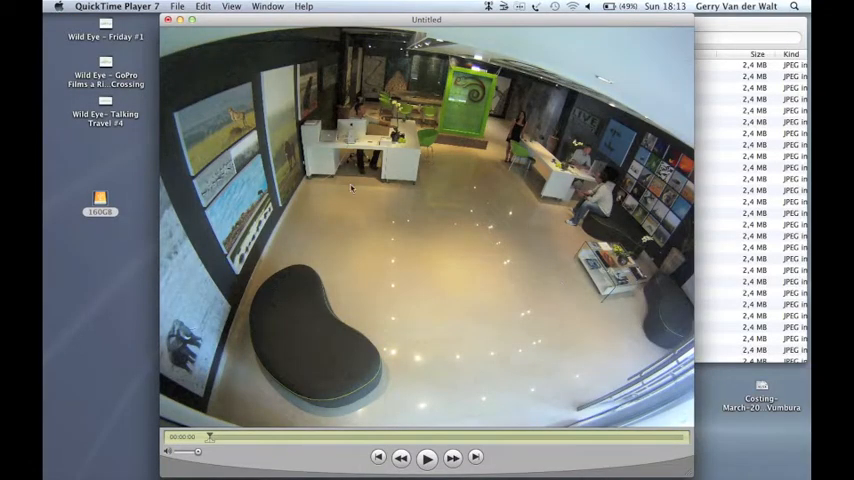
mouse_move(564, 144)
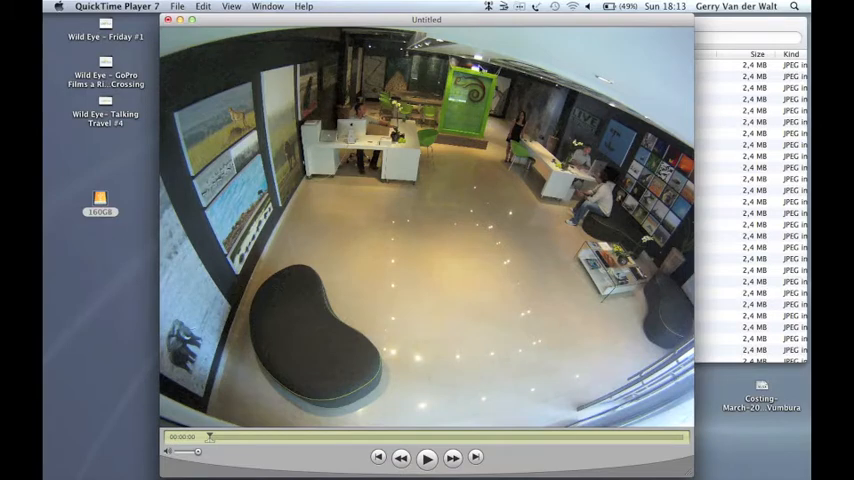
mouse_move(492, 318)
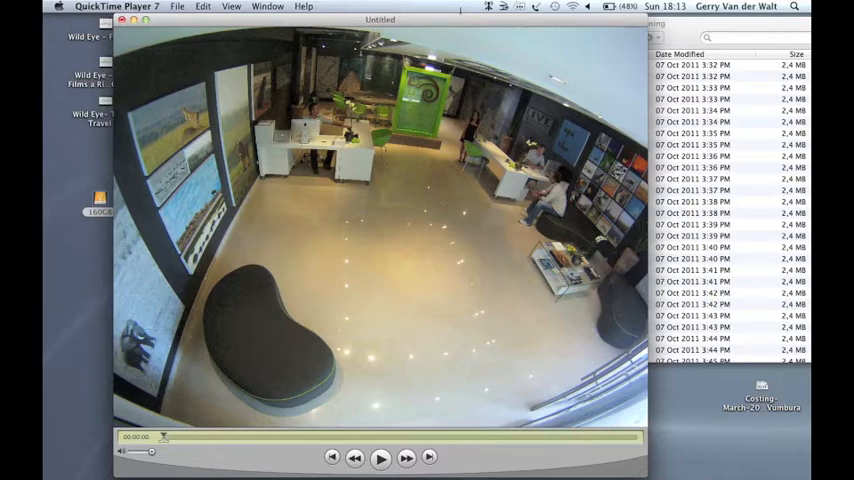
left_click(380, 456)
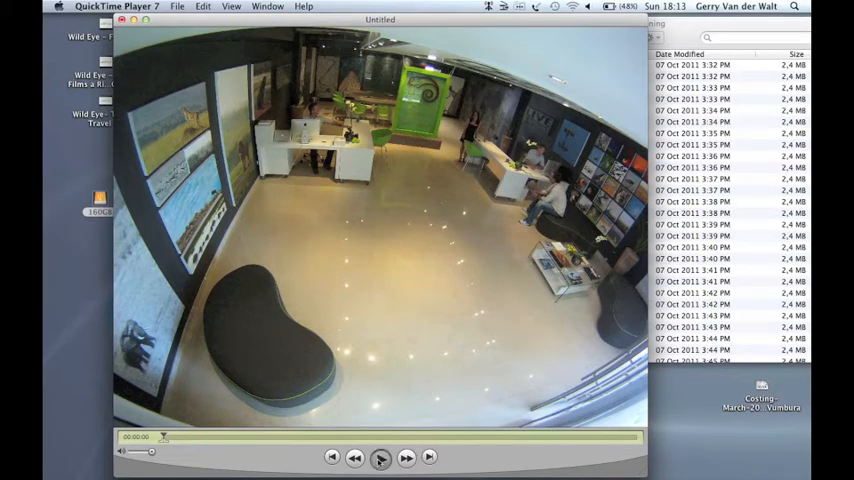
left_click(380, 456)
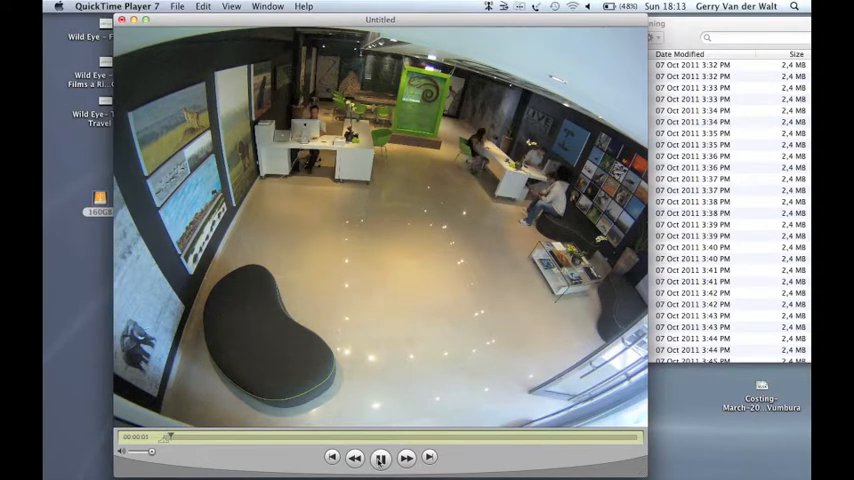